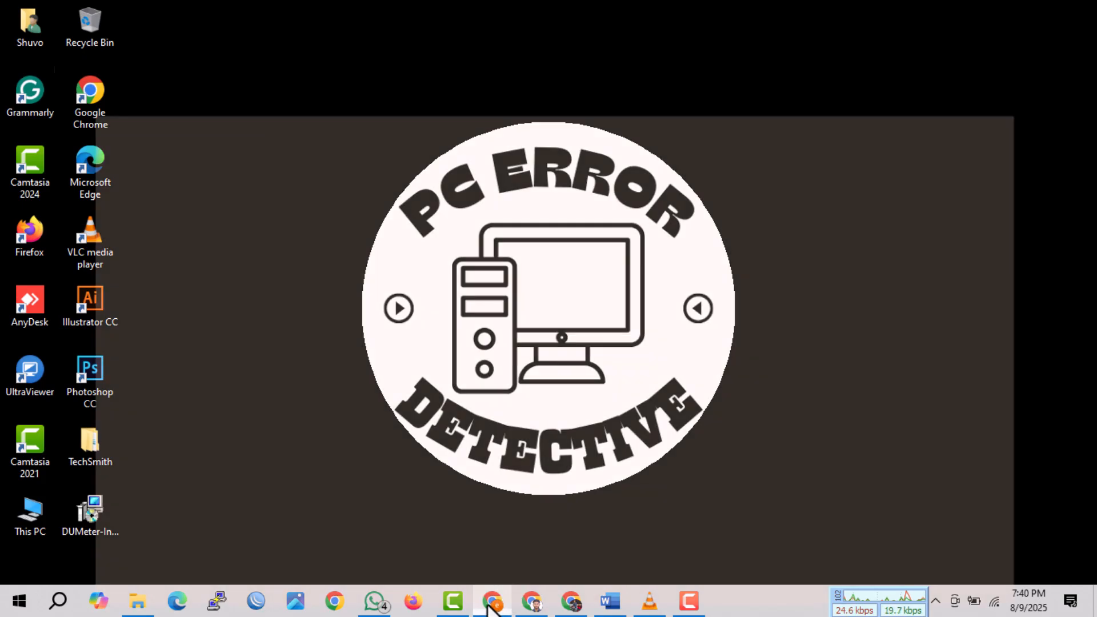
Bring up the browser showing the Grammarly Docs page with recent documents.
{"action": "left_click", "coordinate": [494, 600]}
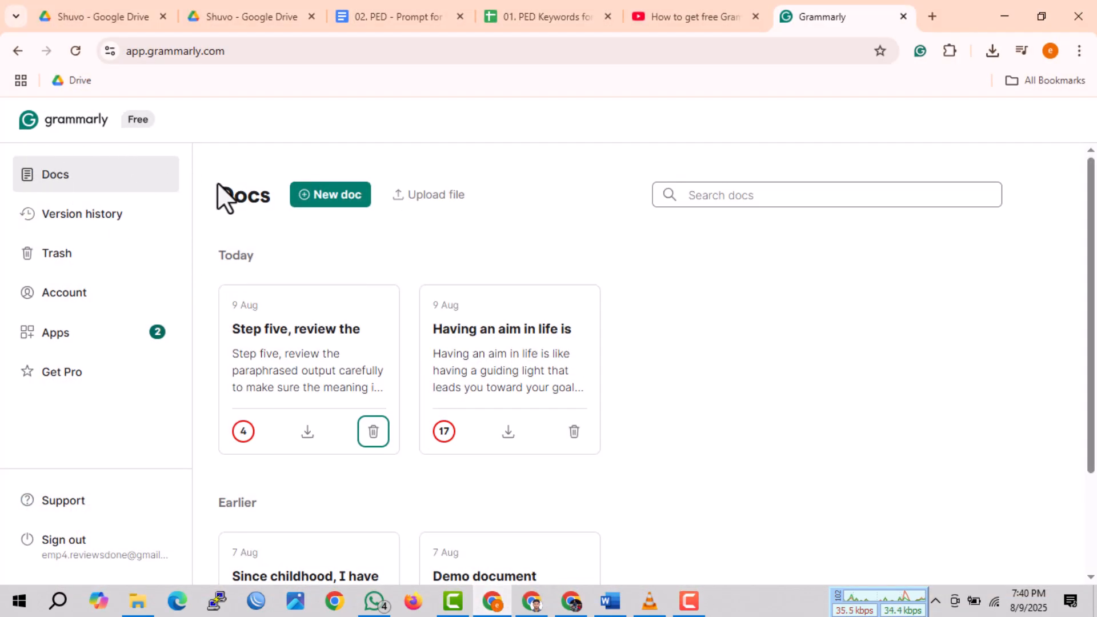
{"action": "mouse_move", "coordinate": [455, 290]}
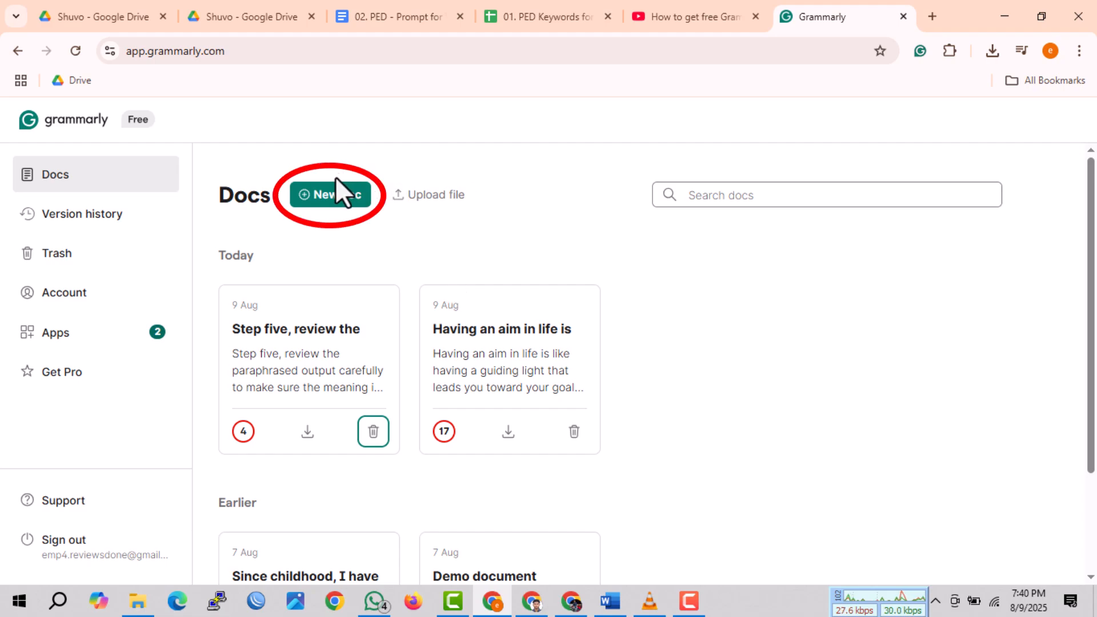
{"action": "mouse_move", "coordinate": [329, 211]}
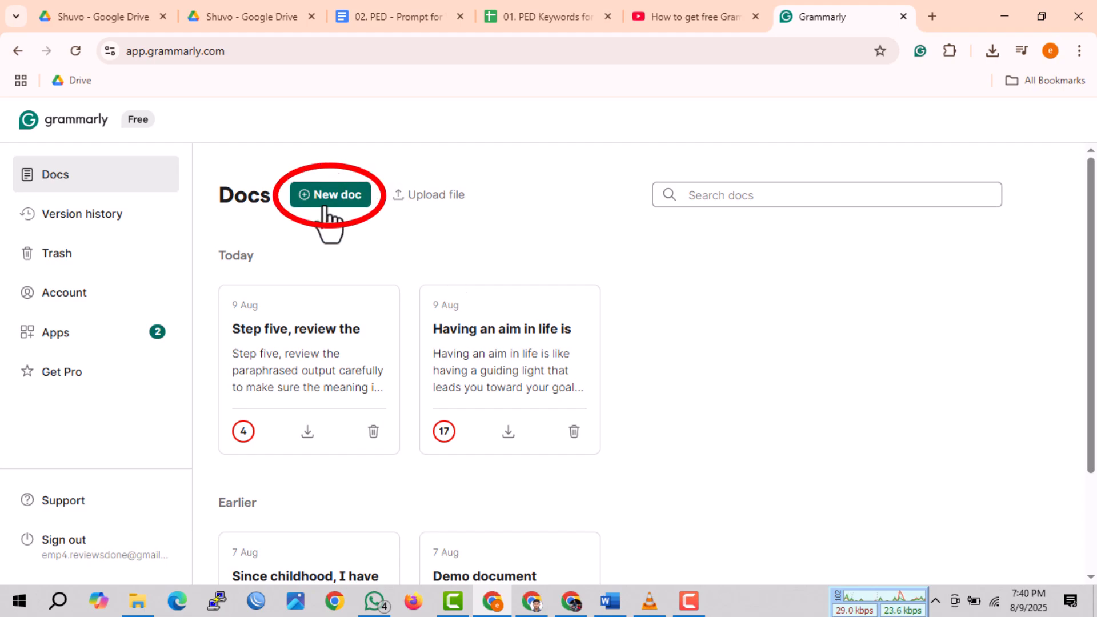
Create a new untitled Grammarly document and focus its empty editor.
{"action": "left_click", "coordinate": [330, 194]}
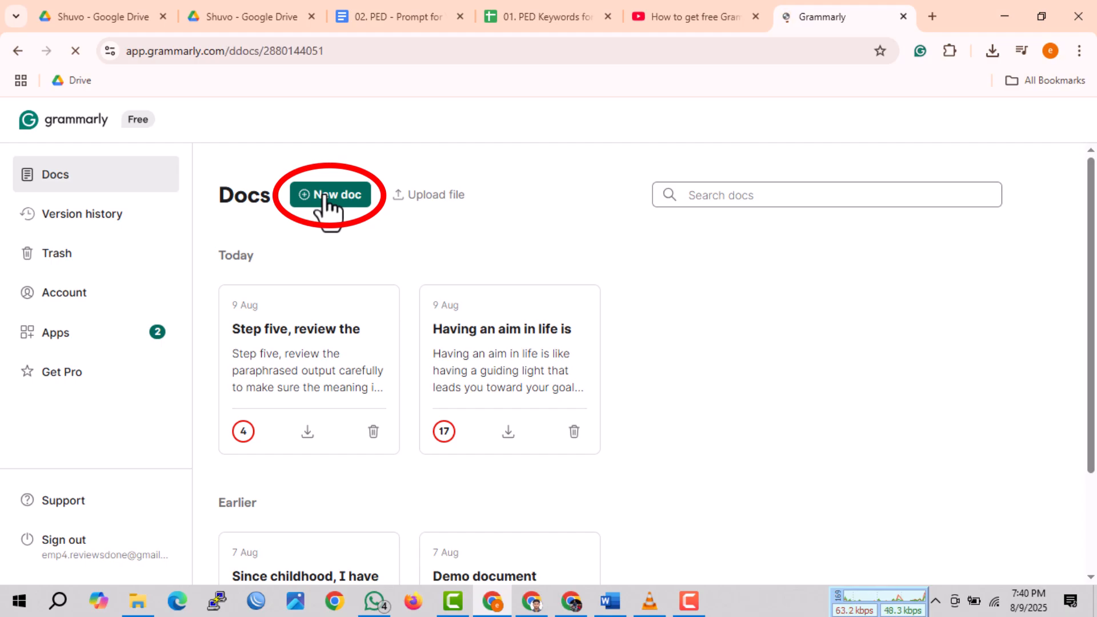
{"action": "left_click", "coordinate": [330, 195]}
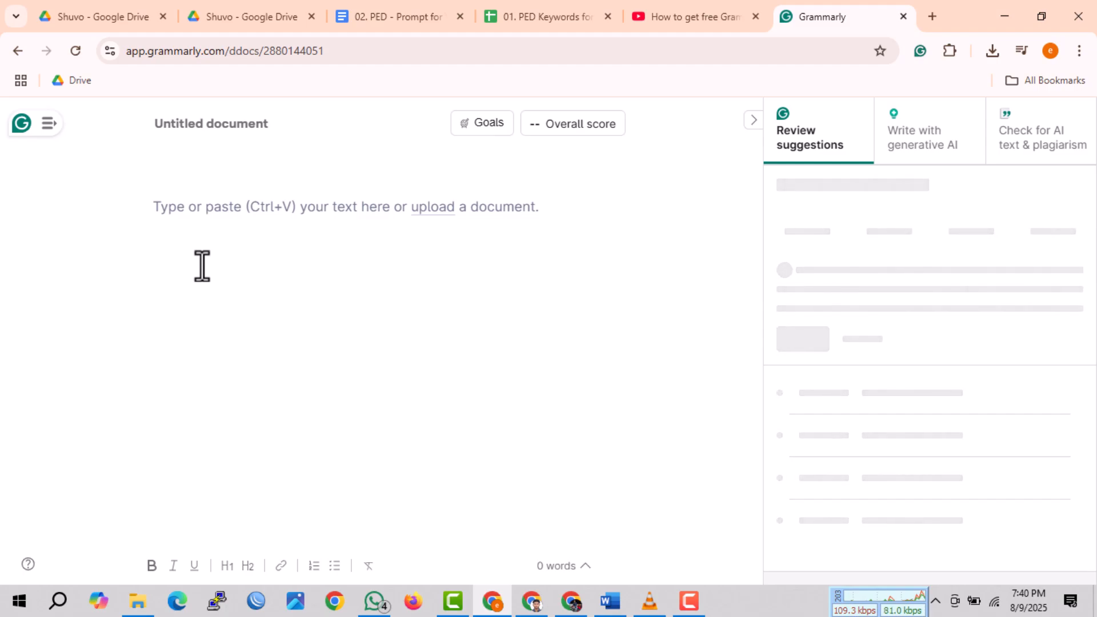
Paste the 120-word air-pollution essay and accept the default writing goals.
{"action": "left_click", "coordinate": [483, 124]}
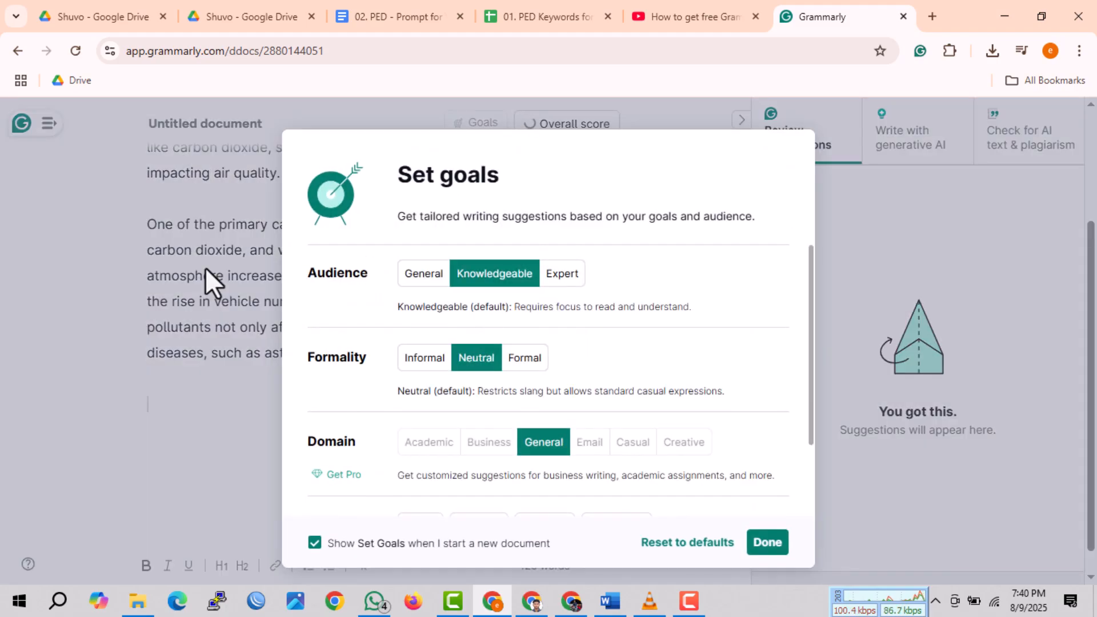
{"action": "left_click", "coordinate": [767, 542]}
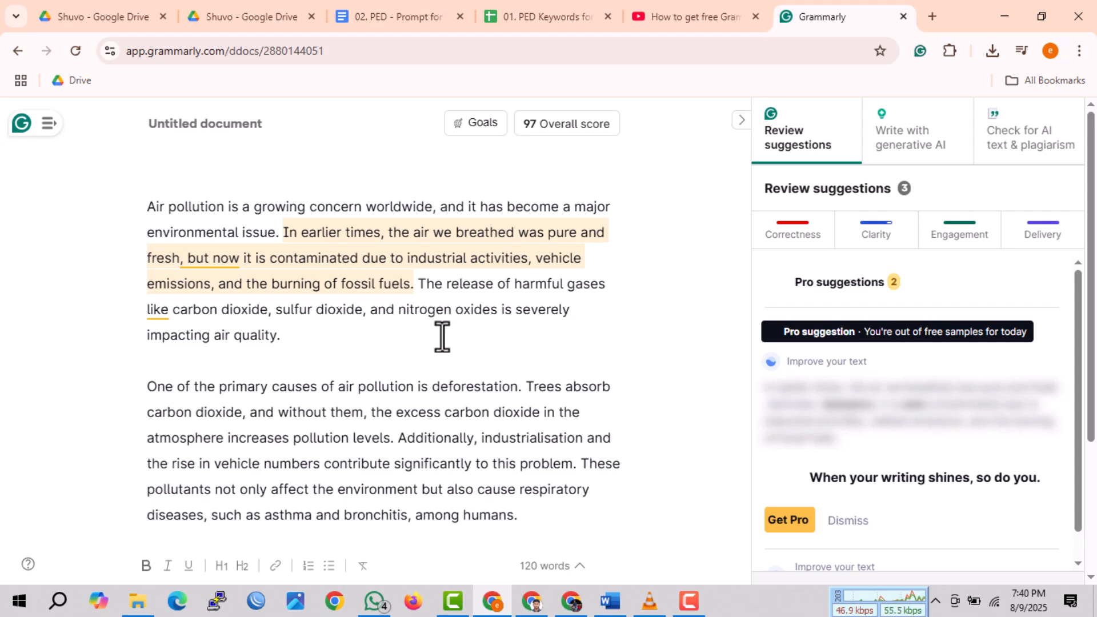
{"action": "mouse_move", "coordinate": [801, 287]}
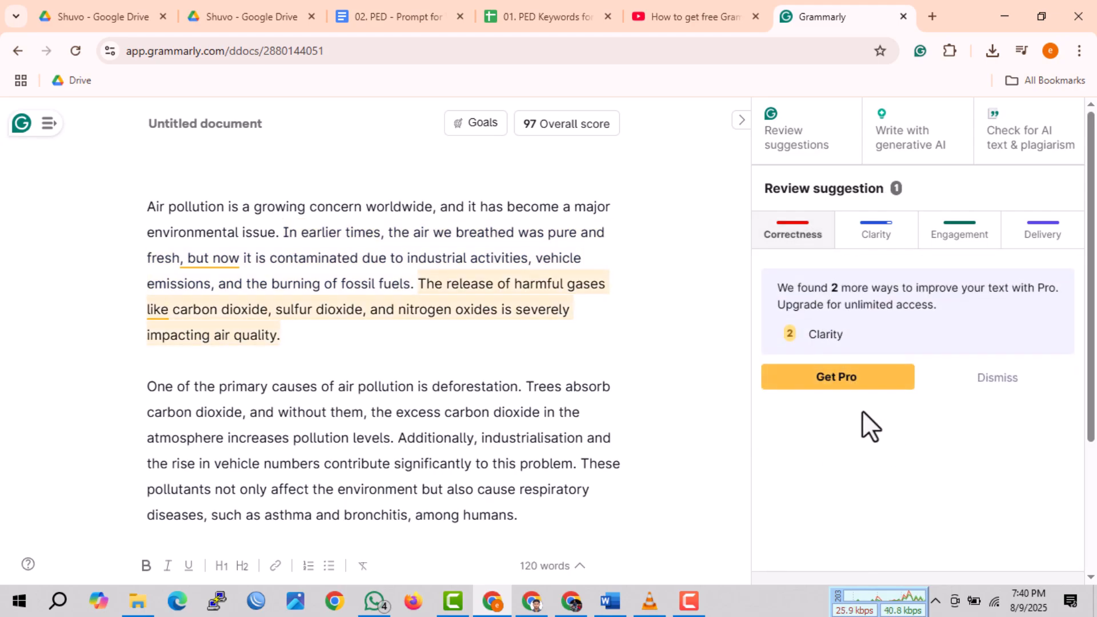
{"action": "mouse_move", "coordinate": [699, 270]}
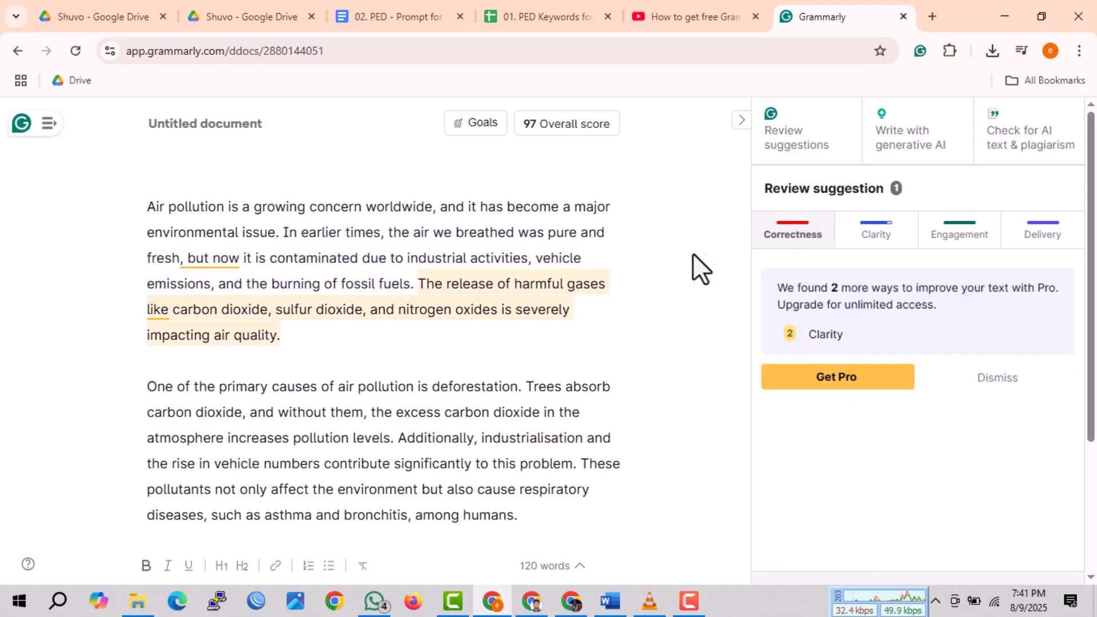
Review the Correctness results and clear the sentence highlight in the essay.
{"action": "left_click", "coordinate": [875, 230]}
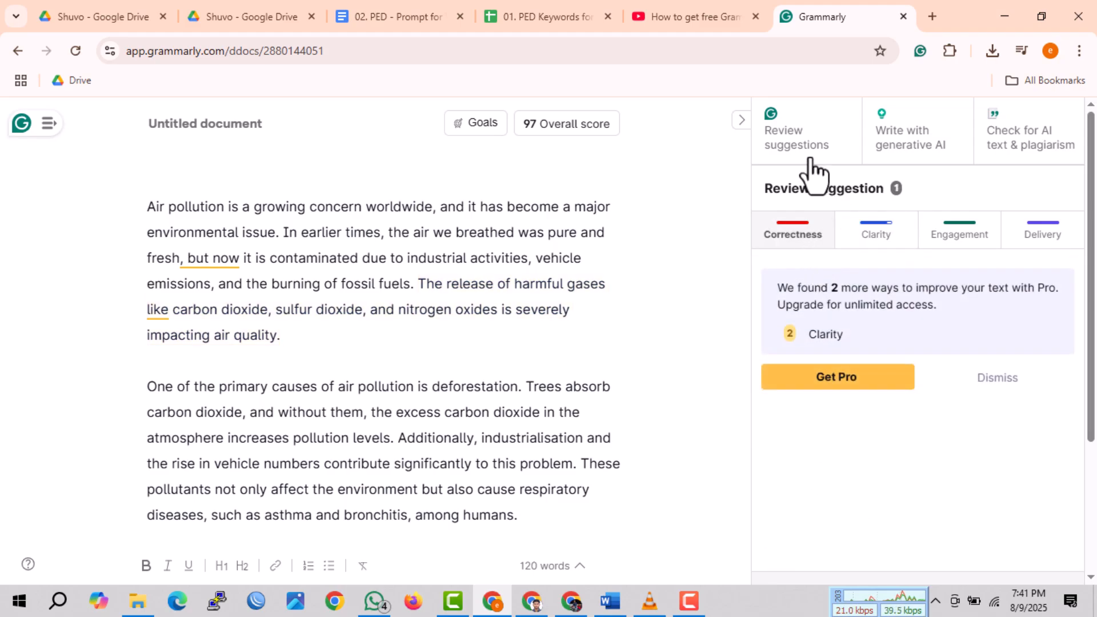
Show all review suggestions, peek at generative AI writing, and return to the suggestions list.
{"action": "left_click", "coordinate": [796, 137]}
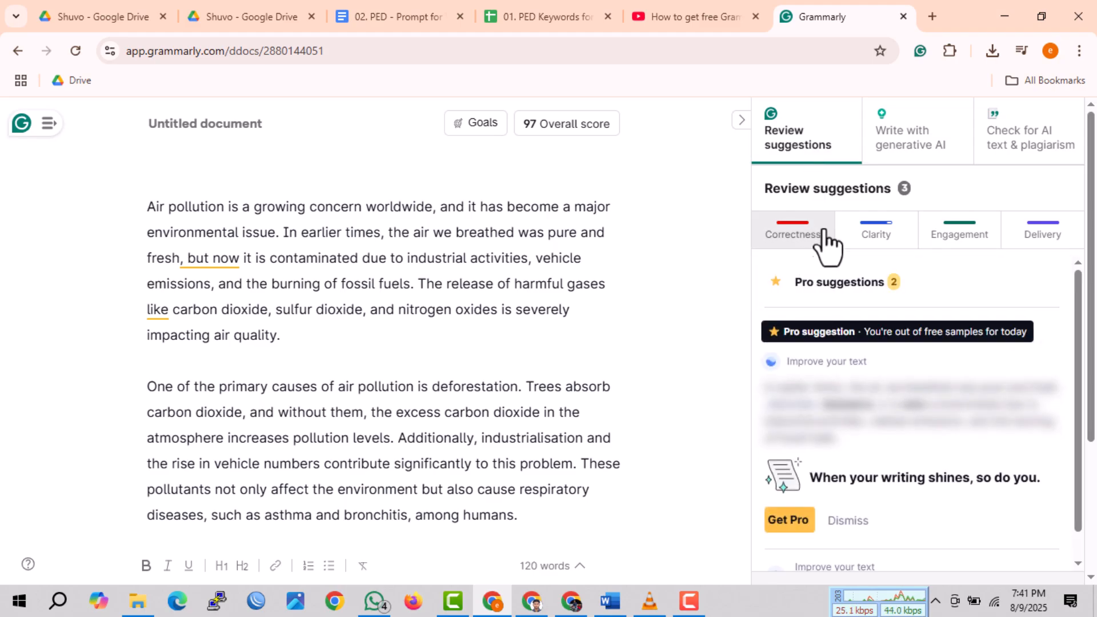
{"action": "left_click", "coordinate": [911, 138]}
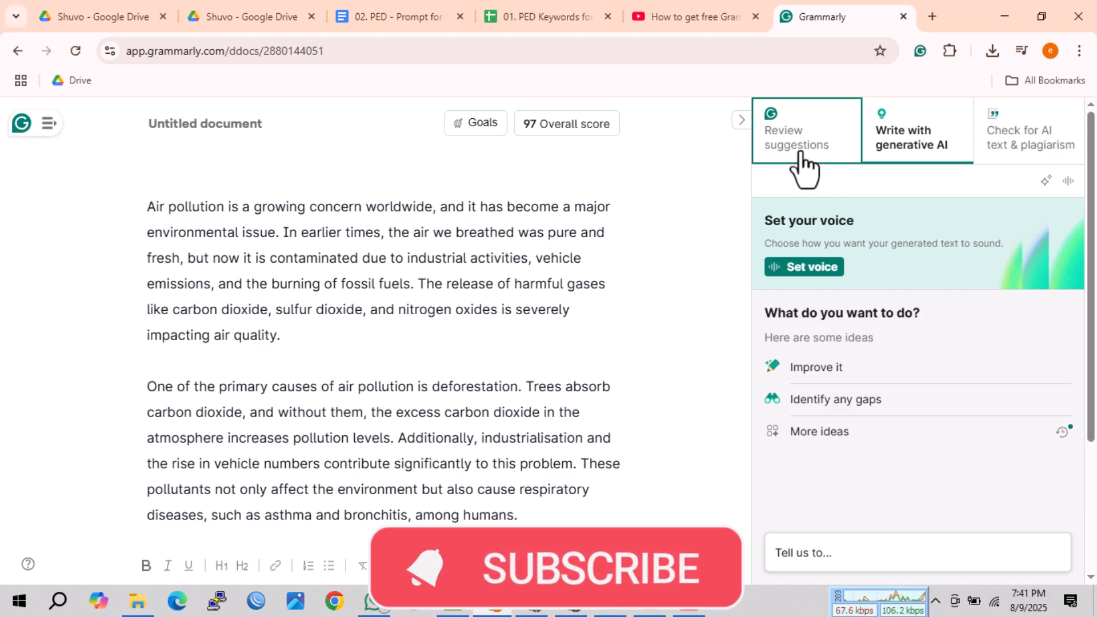
{"action": "left_click", "coordinate": [796, 137]}
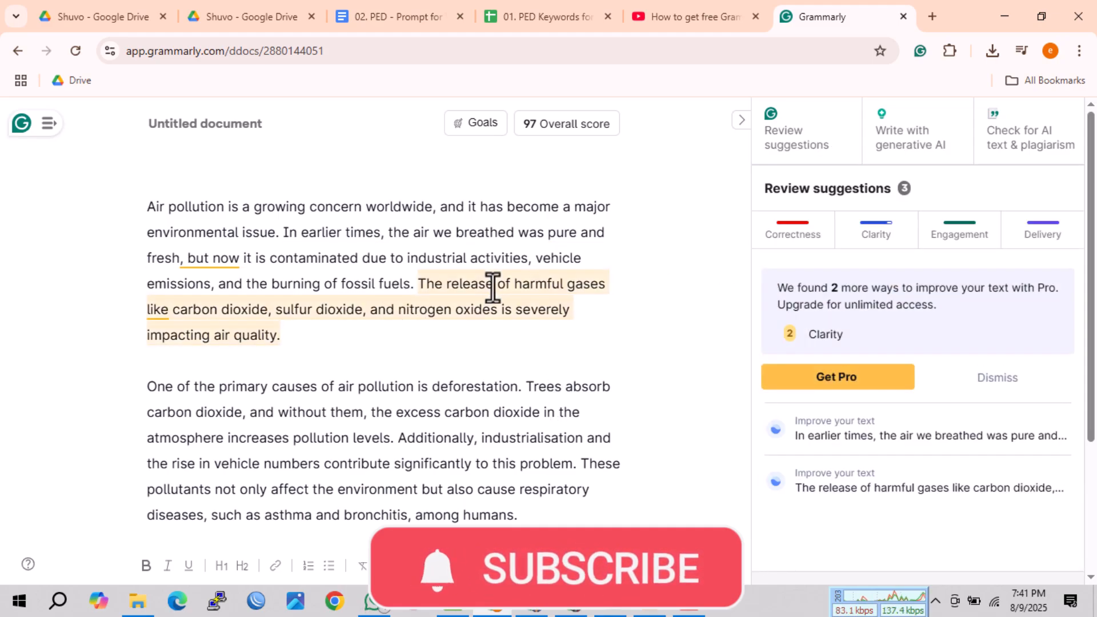
{"action": "mouse_move", "coordinate": [455, 149]}
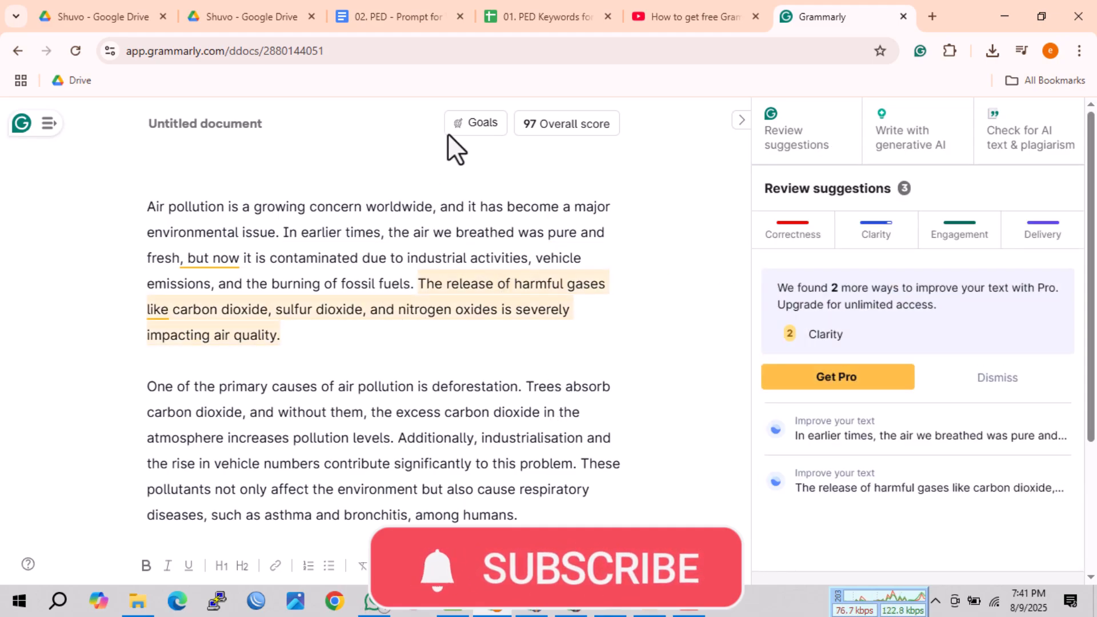